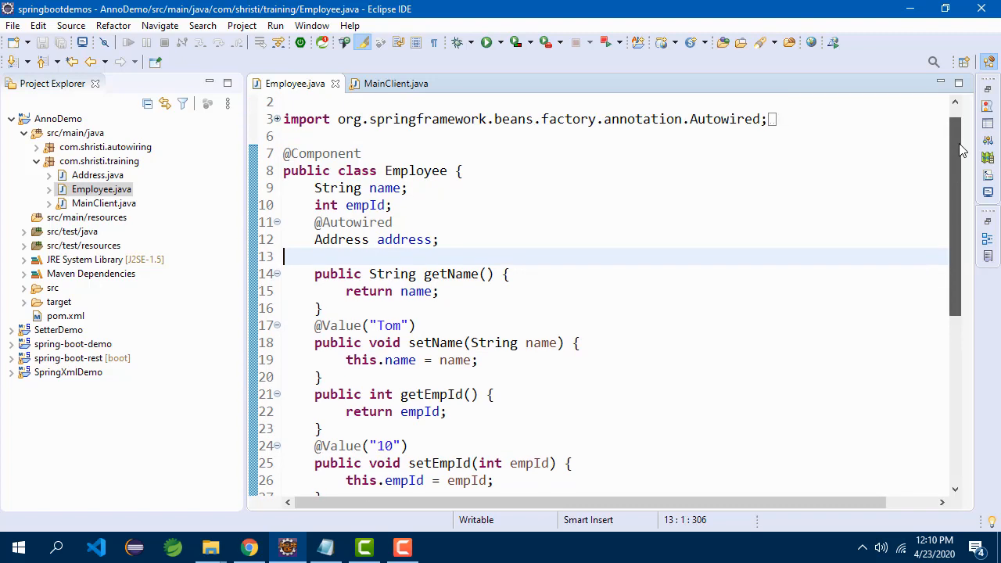
# Open Address.java from com.shristi.training to review its hard-coded city and zipcode values
pyautogui.scroll(-3)
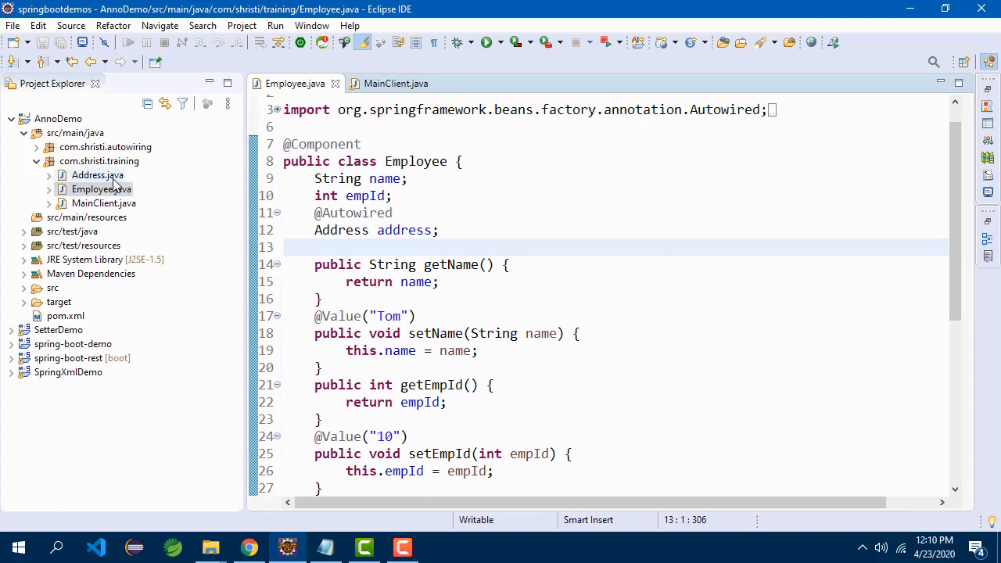
pyautogui.doubleClick(97, 176)
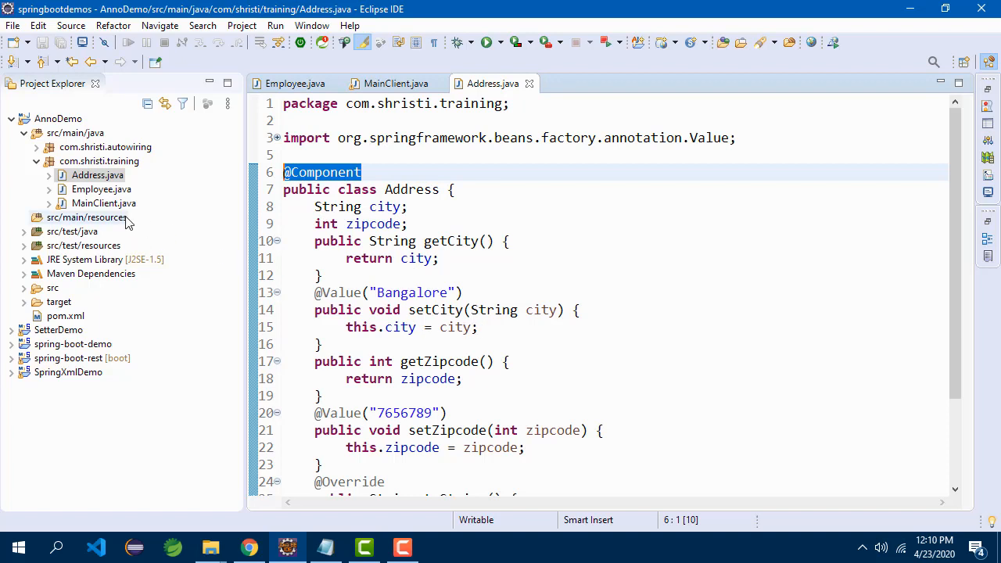
pyautogui.moveTo(128, 222)
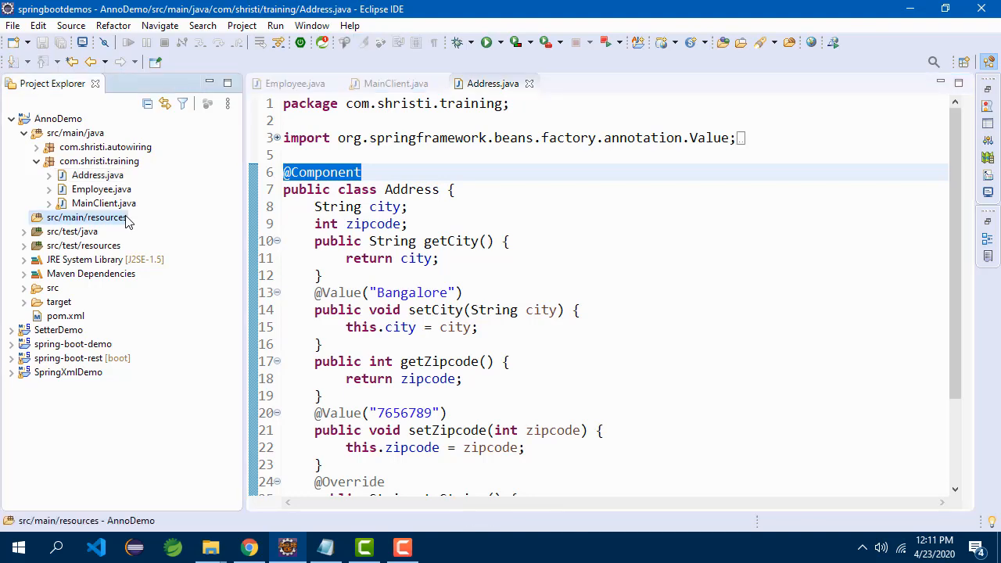
# Create an empty General file named application.properties under src/main/resources
pyautogui.rightClick(86, 216)
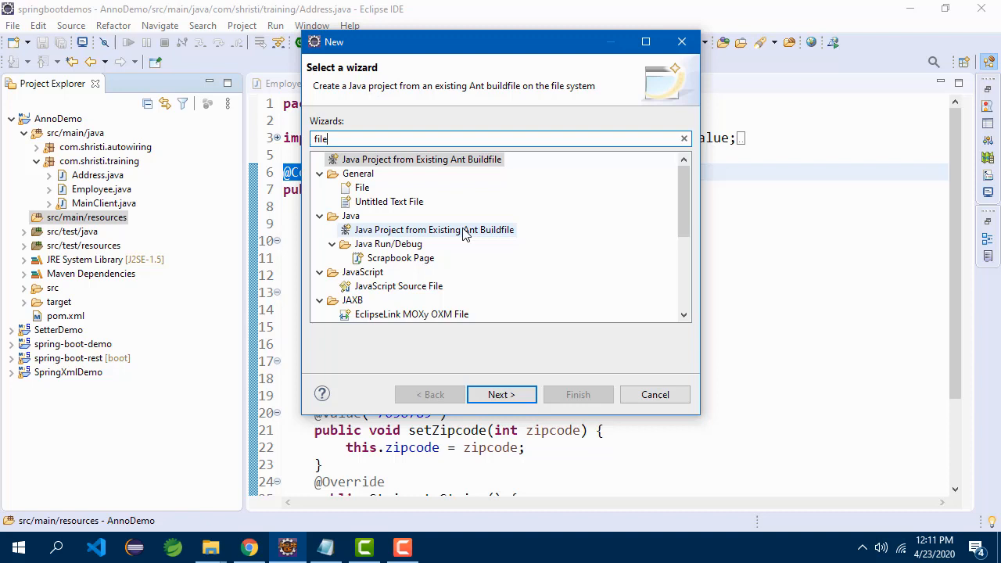
pyautogui.click(363, 188)
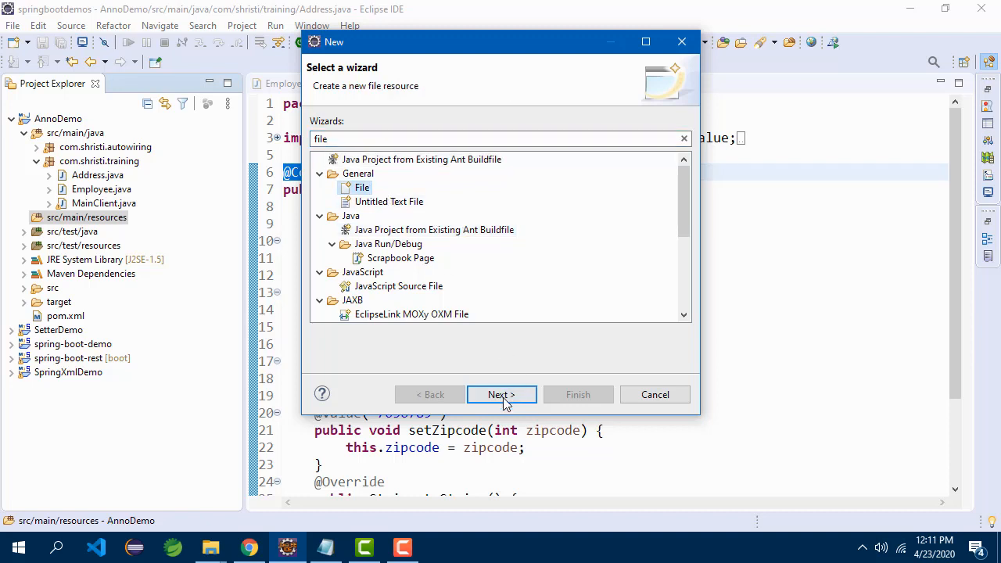
pyautogui.click(500, 394)
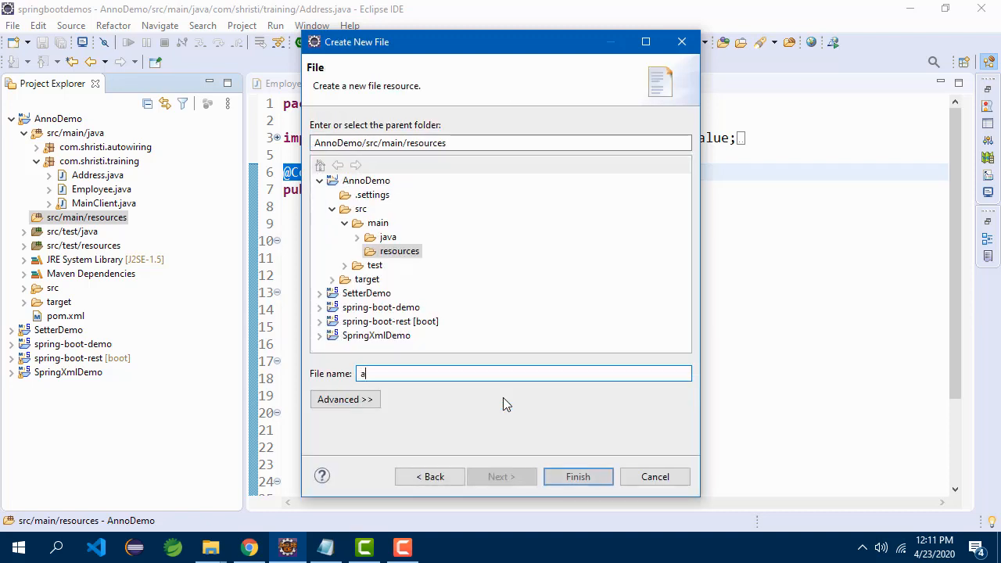
pyautogui.write('pplication.properties')
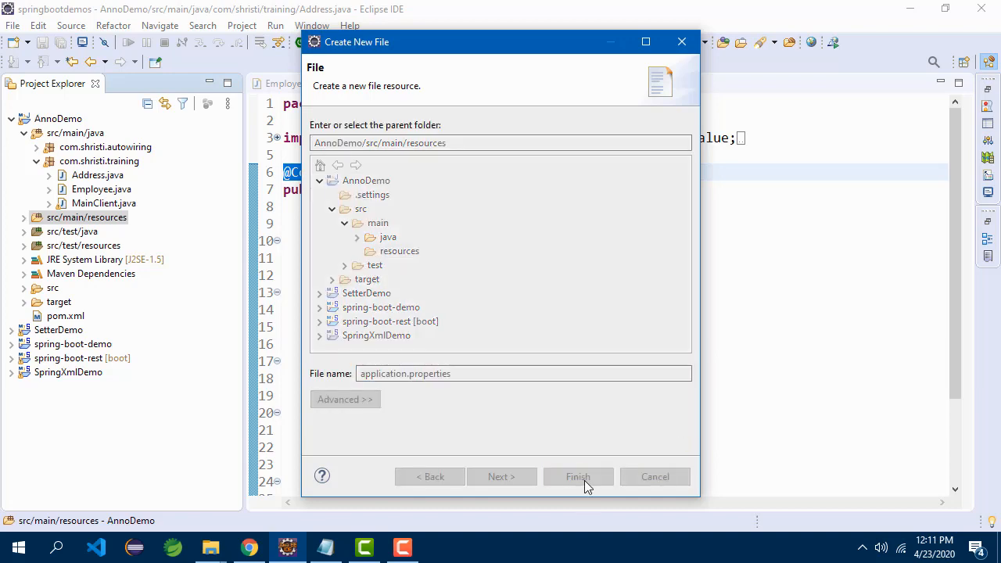
pyautogui.click(577, 475)
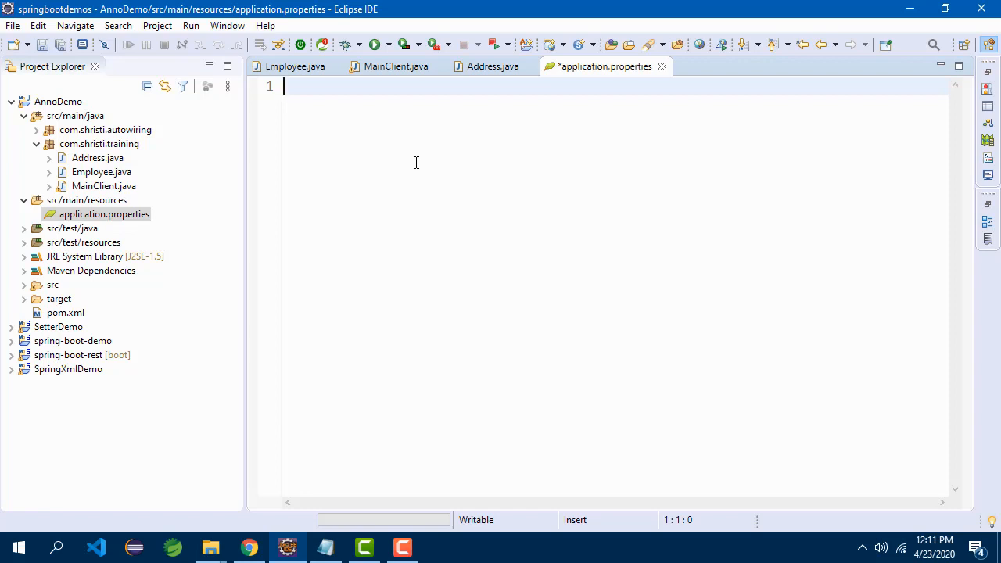
# Enter emp.name=Tom, emp.empid=10 and emp.address.city=Bangalore in application.properties
pyautogui.write('emp.name')
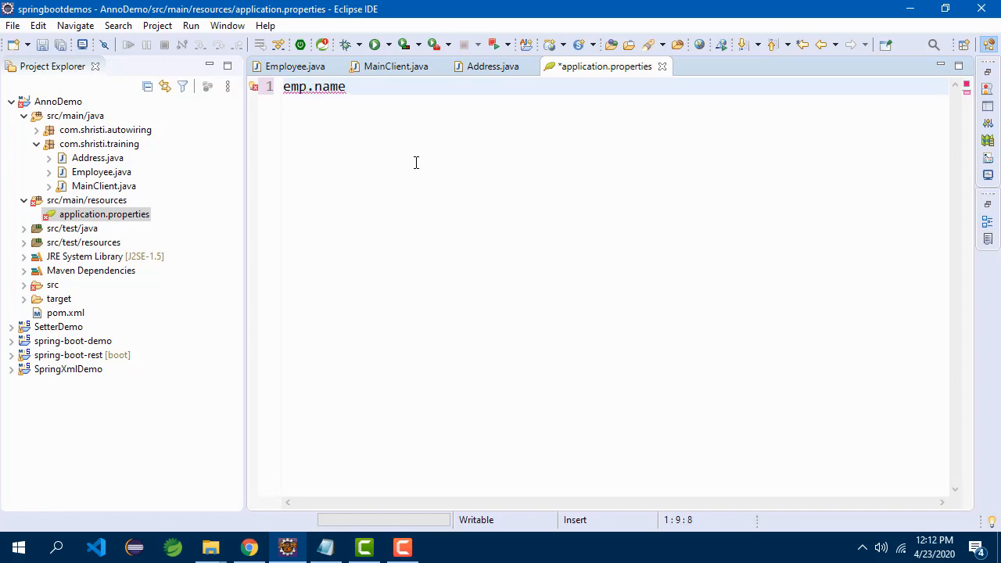
pyautogui.write('=Tom')
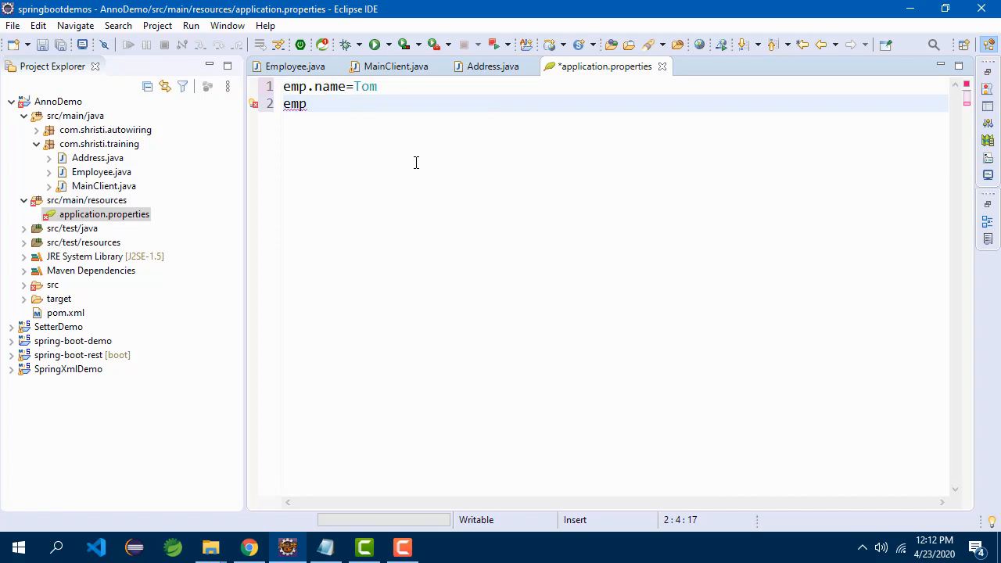
pyautogui.write('.empid=10')
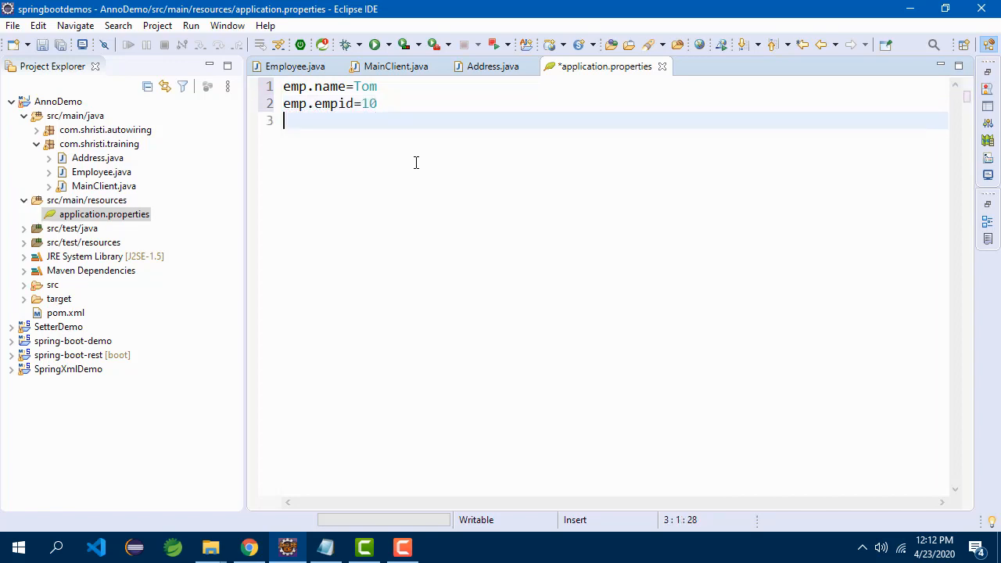
pyautogui.write('emp.addr')
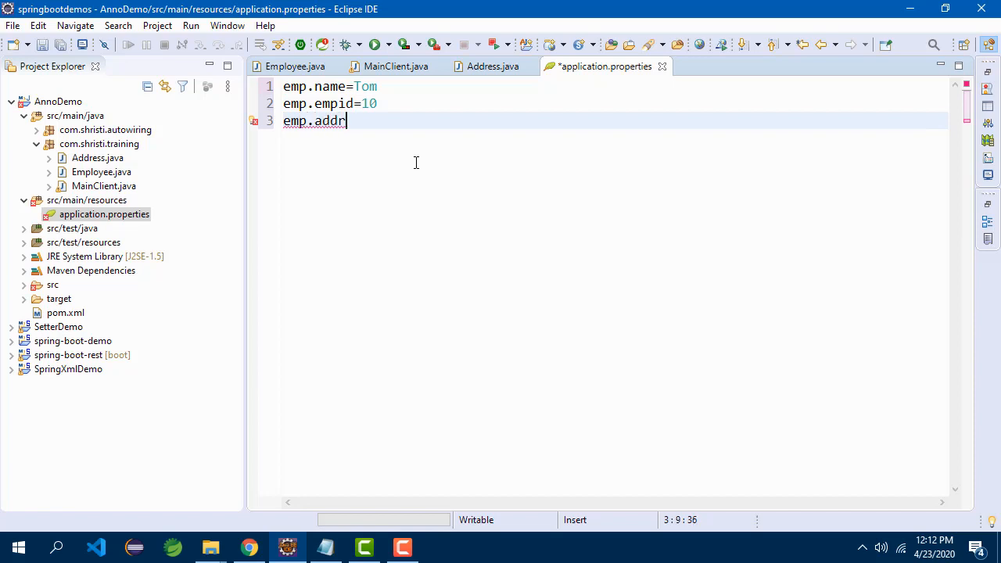
pyautogui.write('ess')
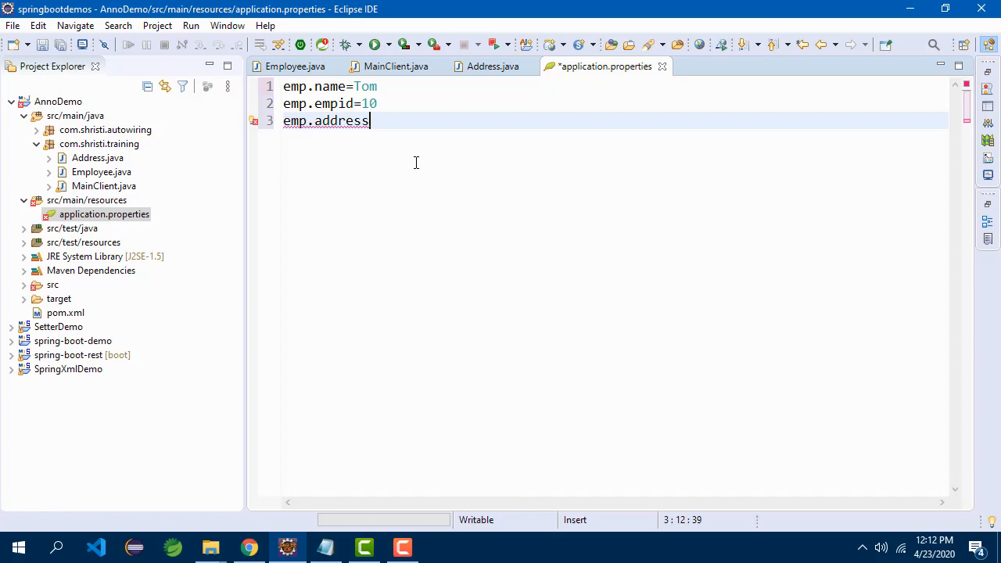
pyautogui.write('.city')
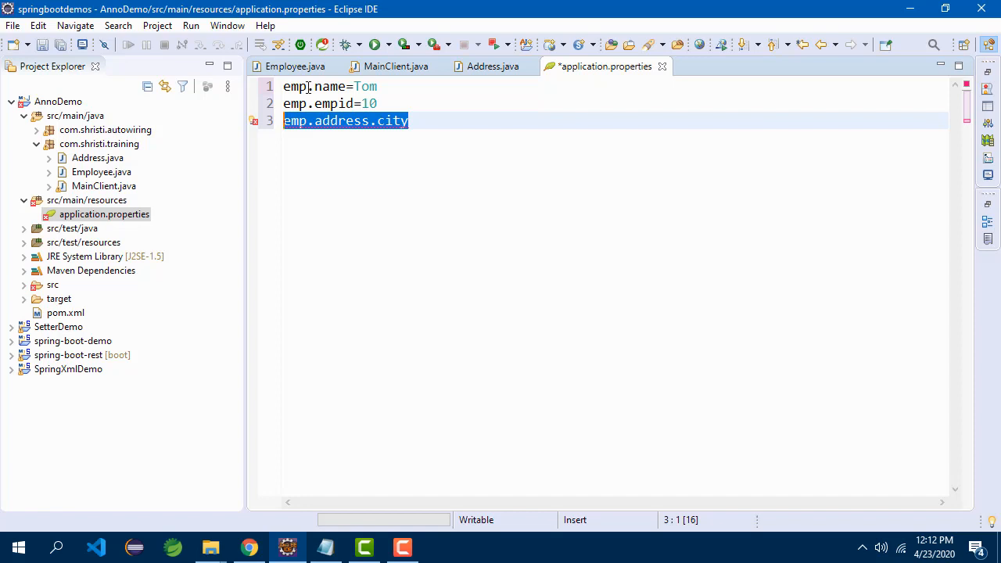
pyautogui.write('=Bangalore')
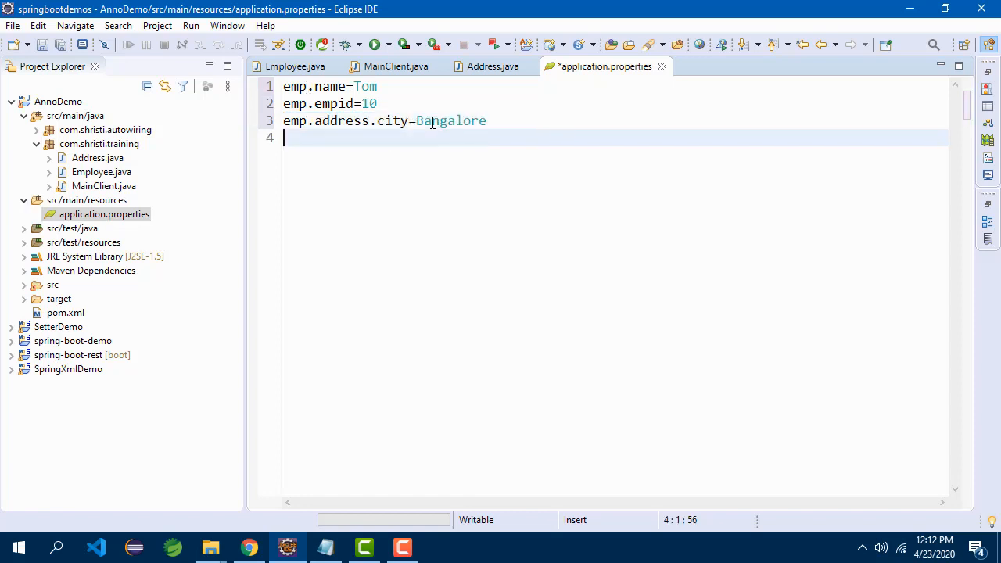
# Add emp.address.zipcode=567890 and save the properties file
pyautogui.write('emp')
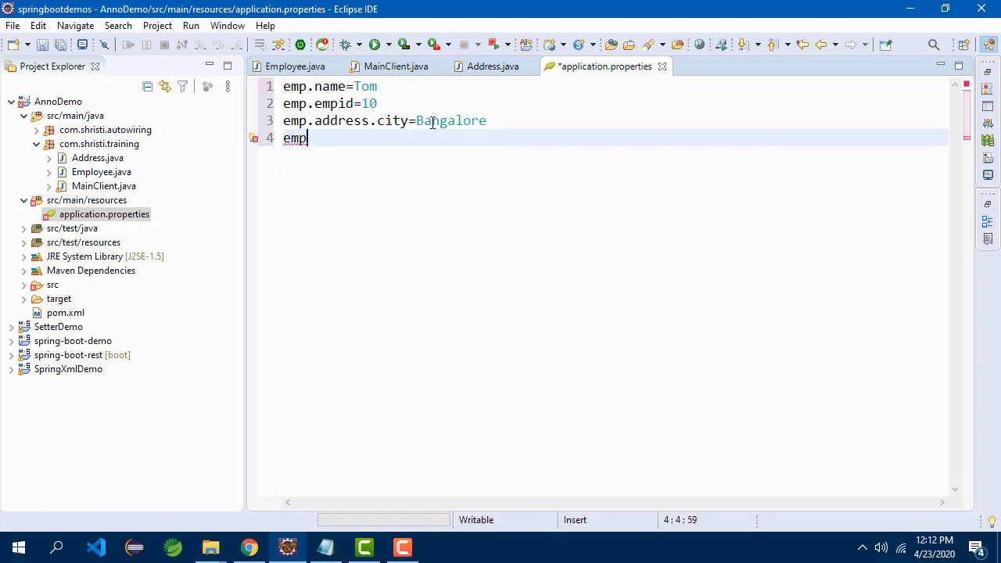
pyautogui.write('.address')
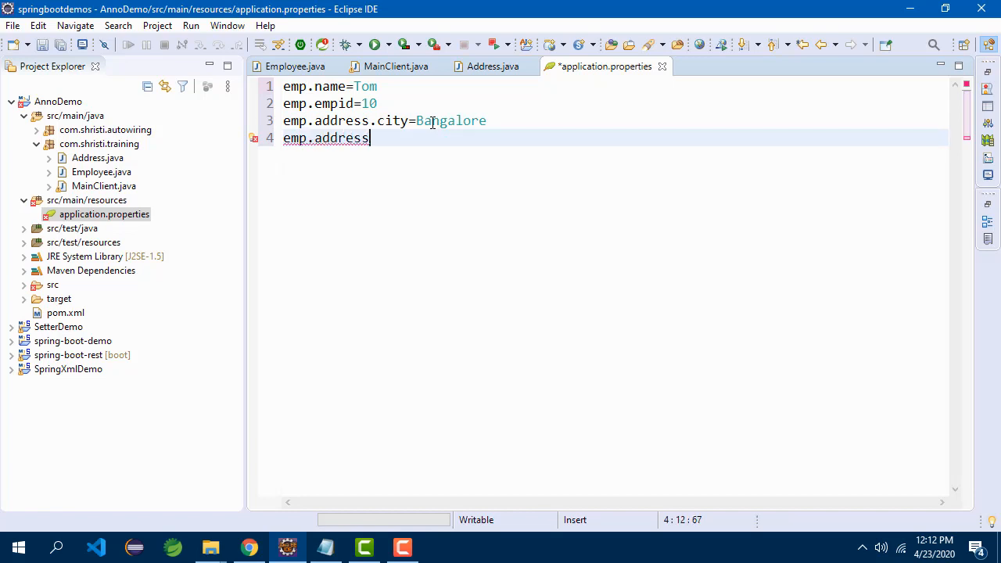
pyautogui.write('.zipcode=567890')
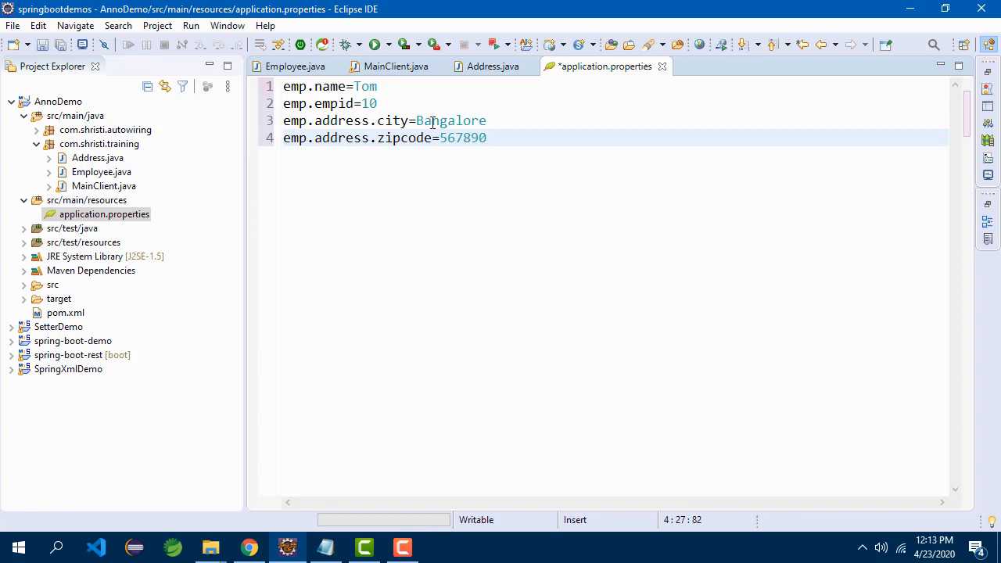
pyautogui.press('ctrl+s')
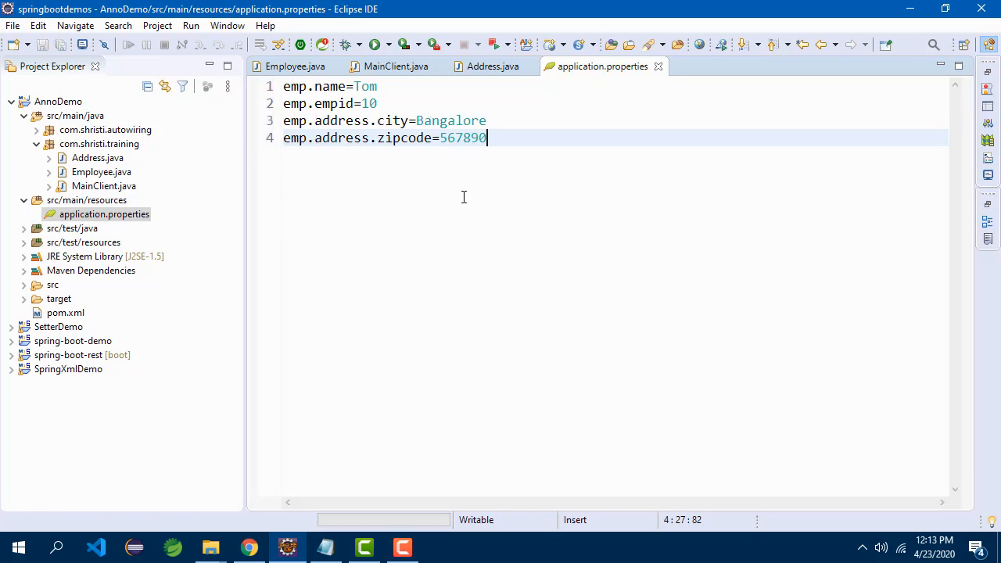
pyautogui.click(284, 86)
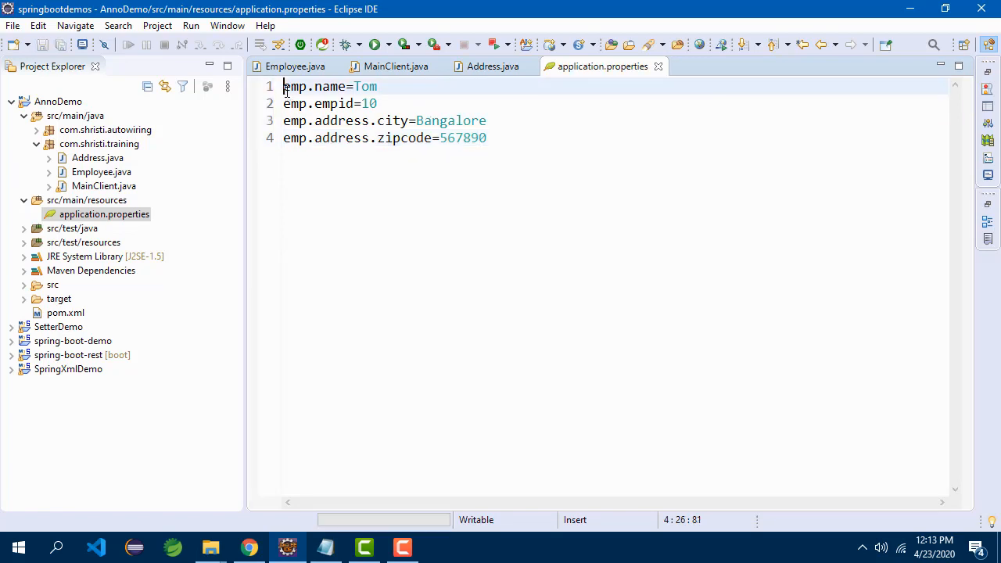
pyautogui.doubleClick(313, 86)
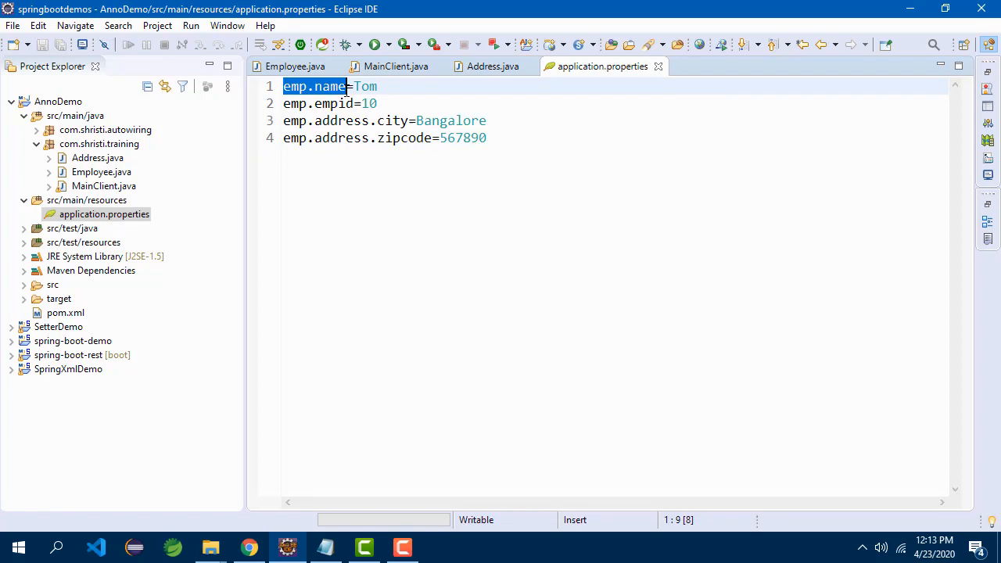
pyautogui.moveTo(288, 38)
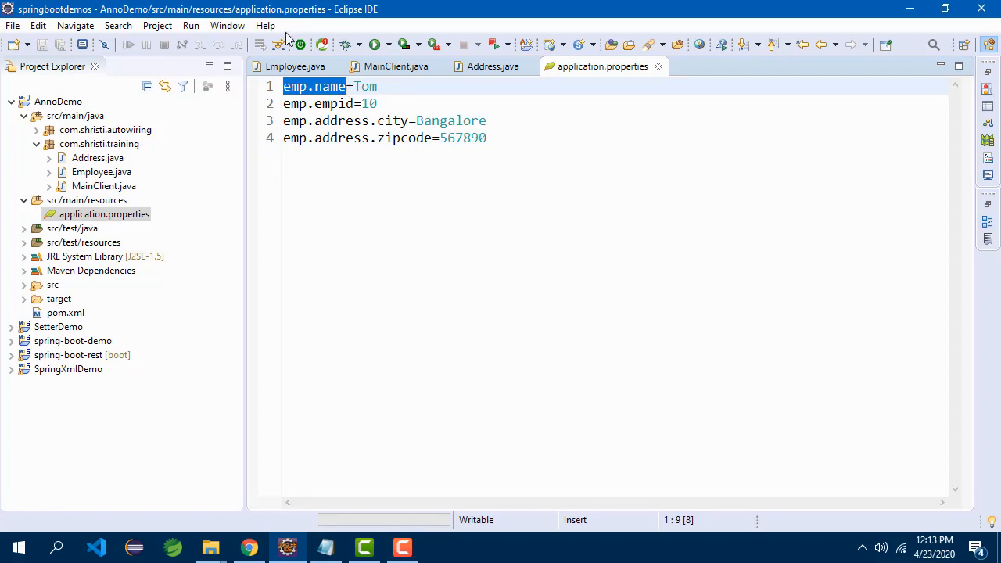
pyautogui.click(296, 65)
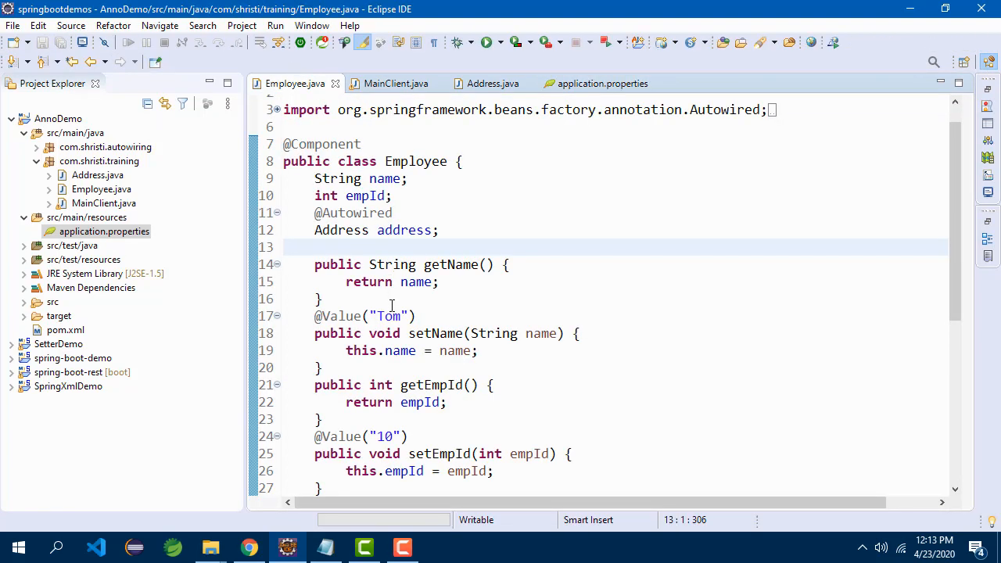
pyautogui.doubleClick(388, 316)
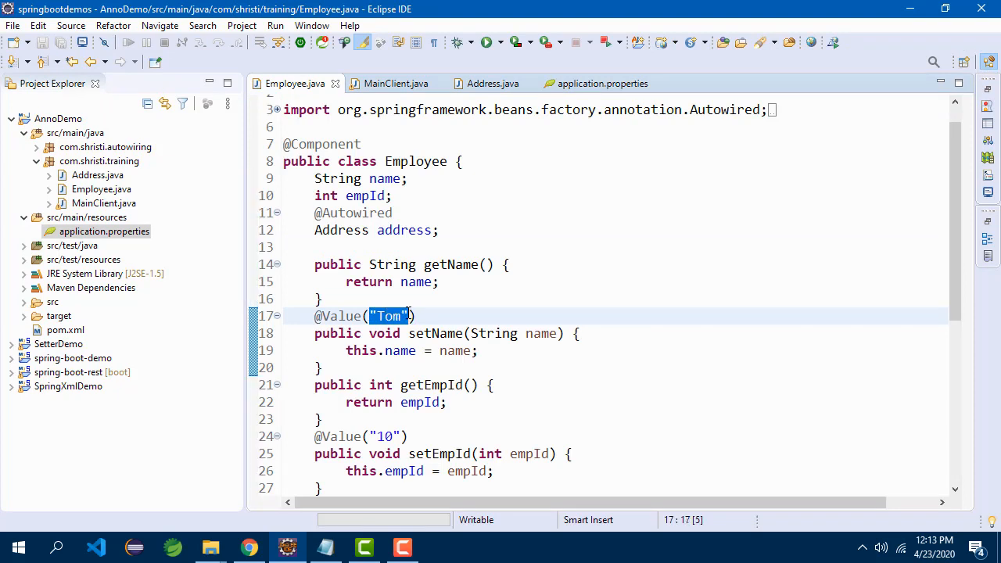
pyautogui.press('Delete')
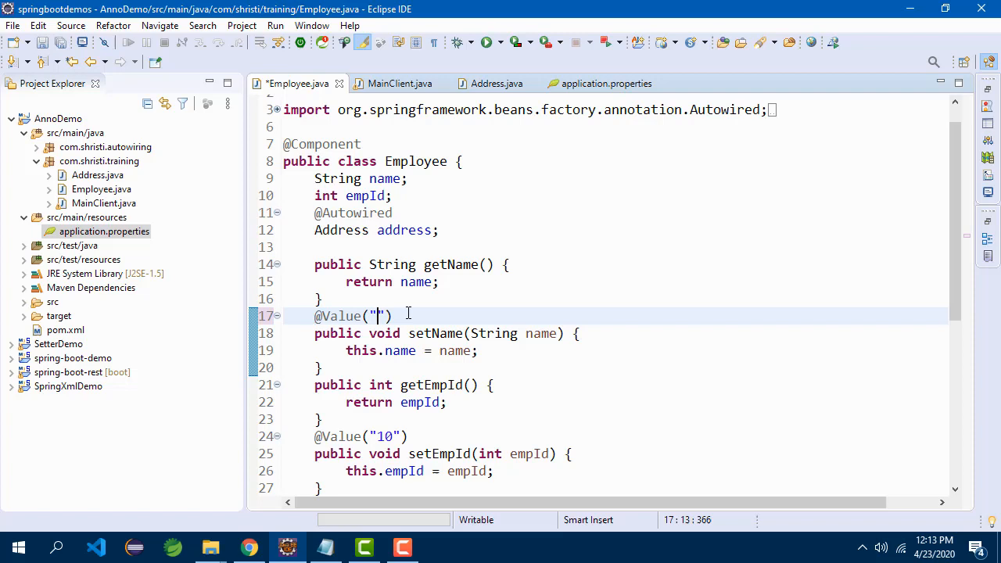
pyautogui.write('${emp.name')
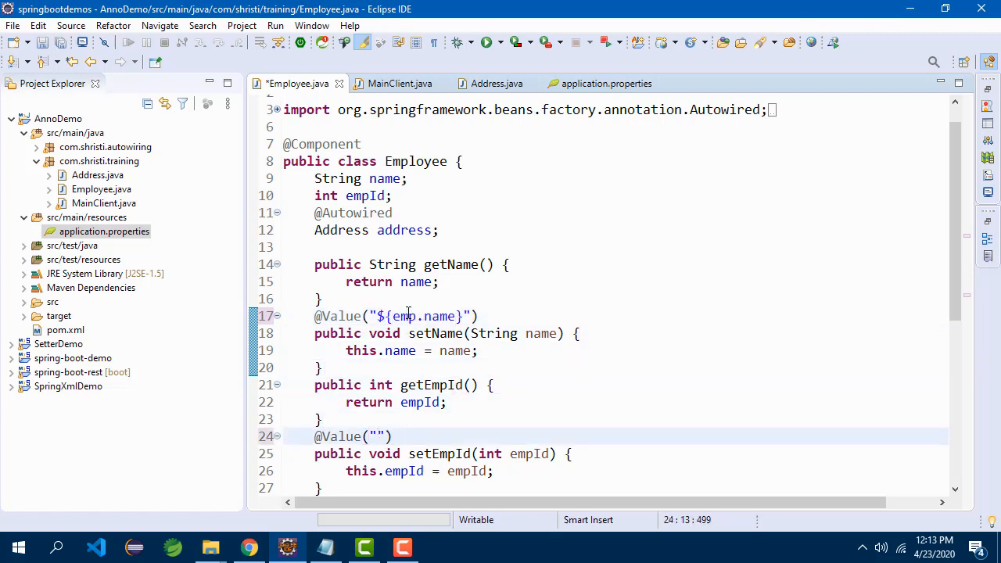
pyautogui.write('${')
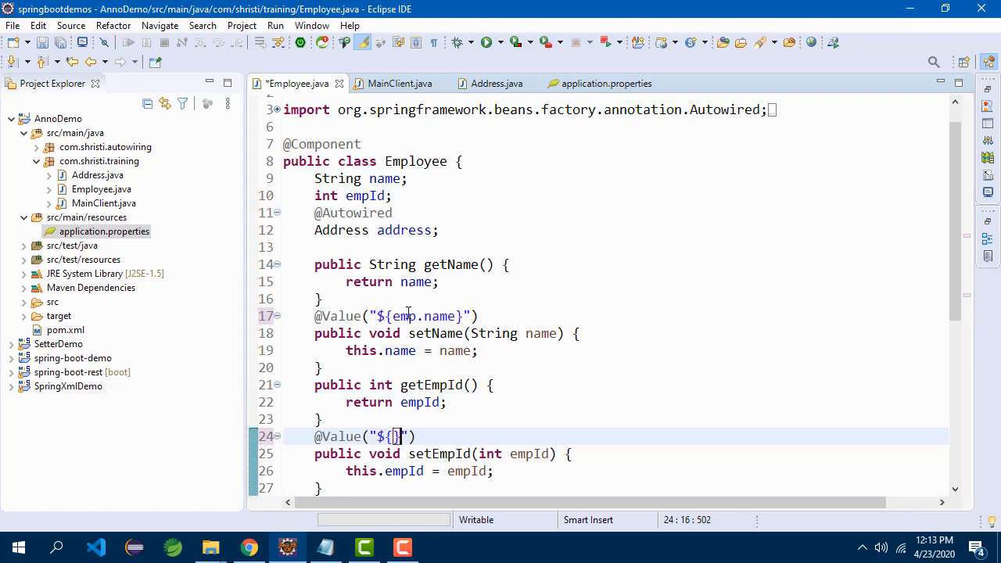
pyautogui.write('emp.nam')
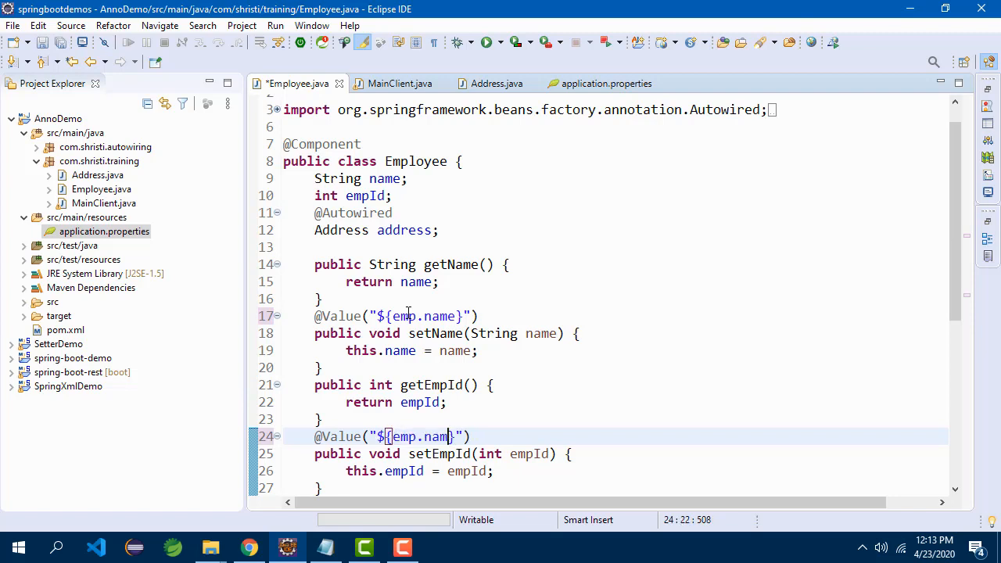
pyautogui.write('emo')
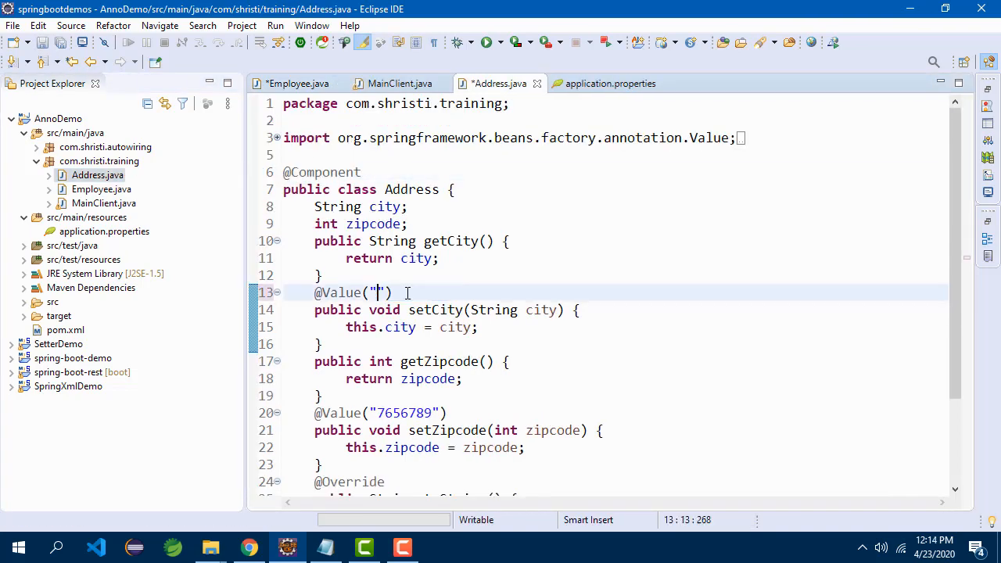
pyautogui.write('${')
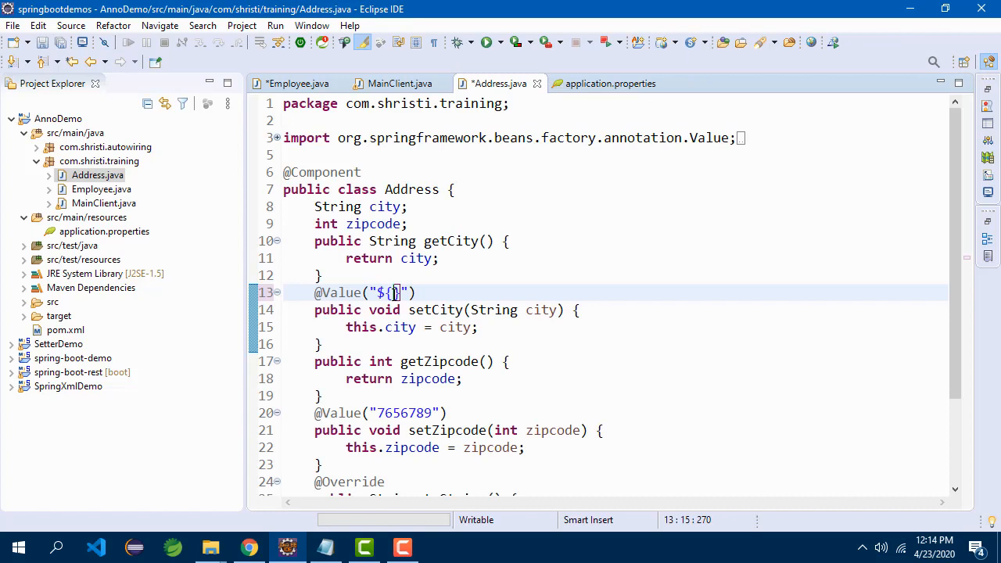
pyautogui.write('emp.address.city')
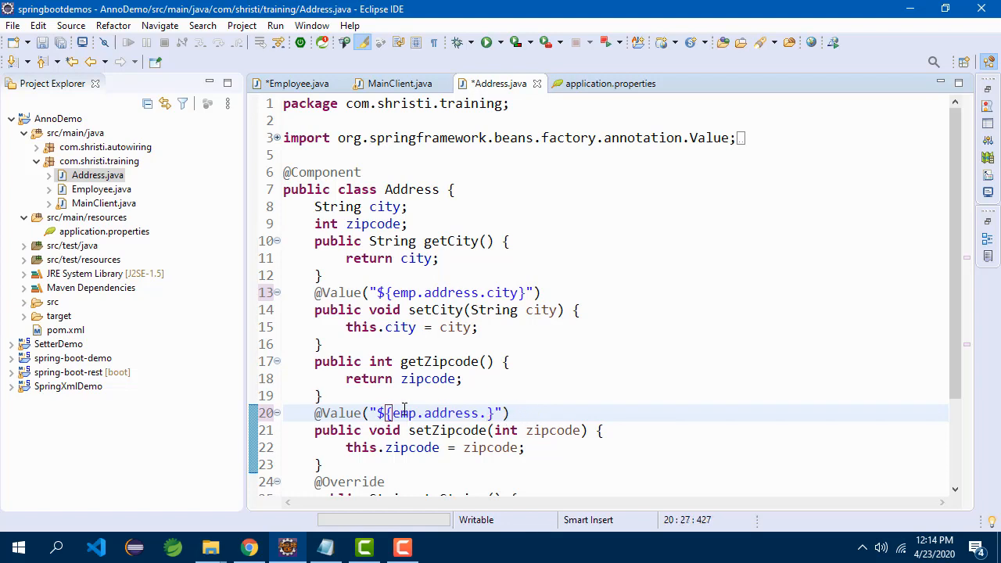
pyautogui.write('zipcode')
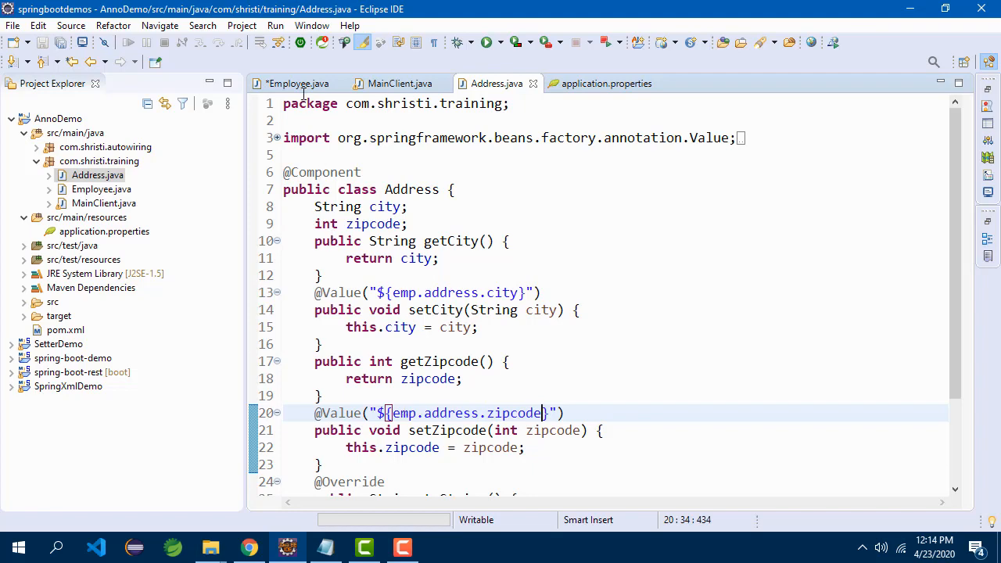
pyautogui.click(297, 83)
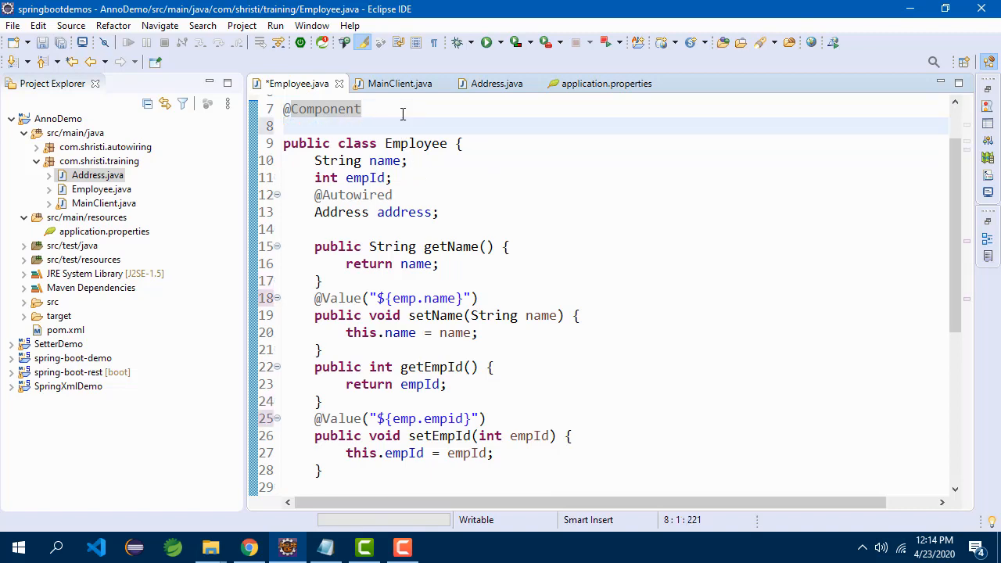
pyautogui.write('@Prop')
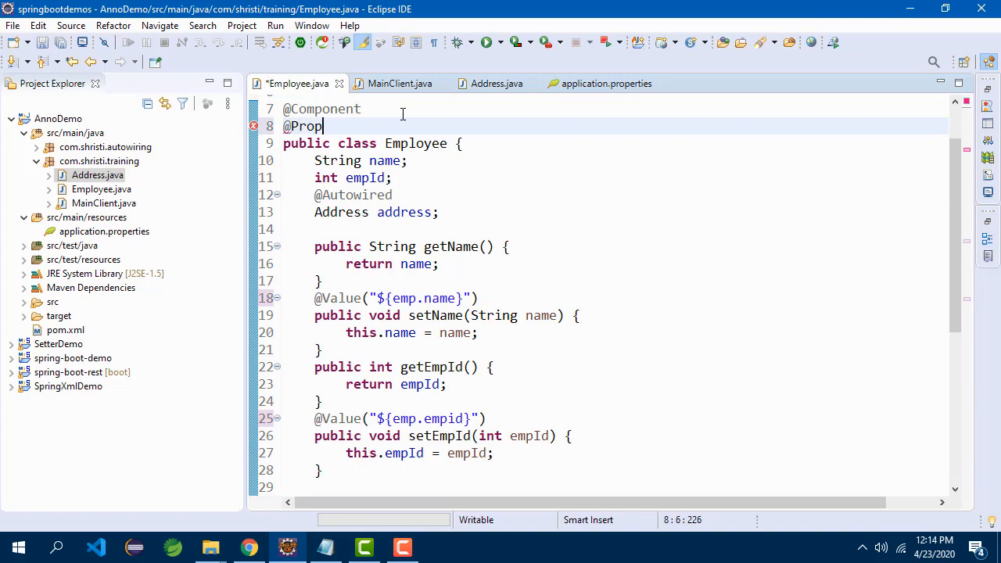
pyautogui.write('ertSou')
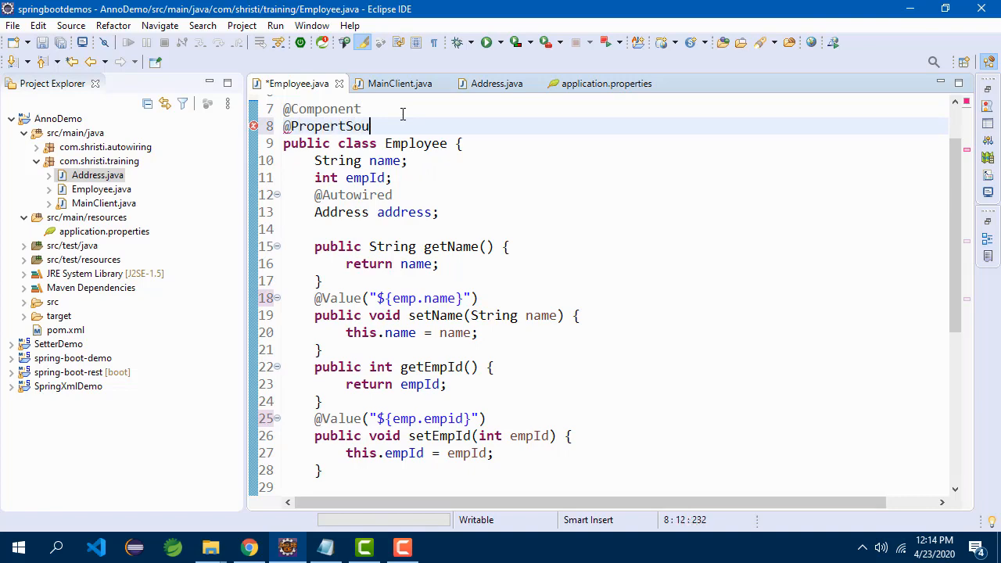
pyautogui.press('Ctrl+space')
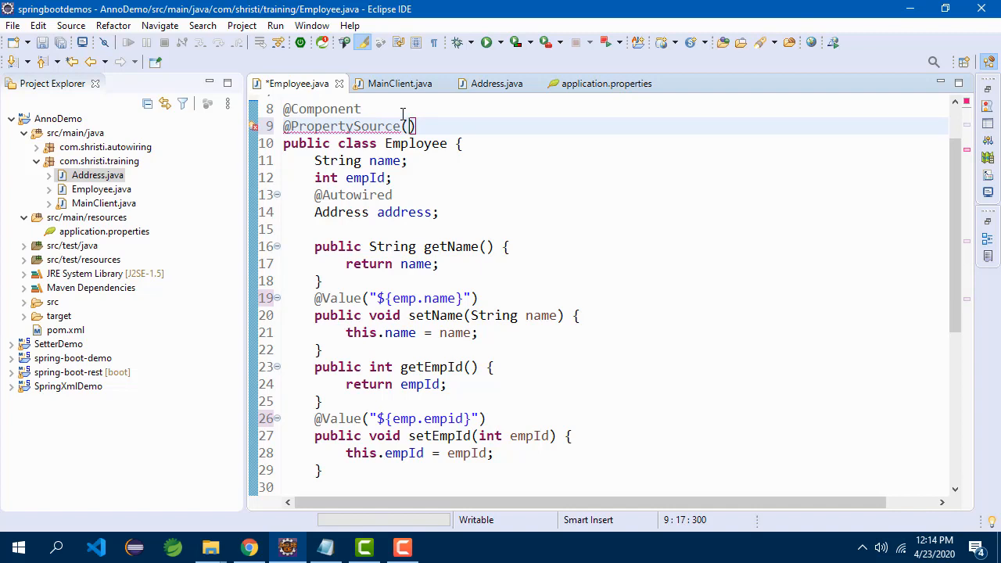
pyautogui.write('"classpth"')
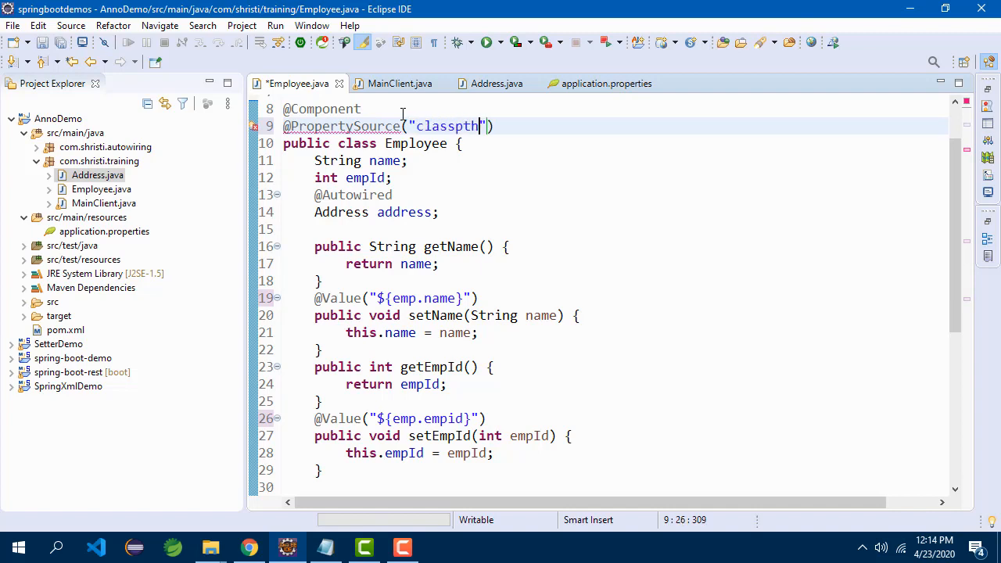
pyautogui.write('a')
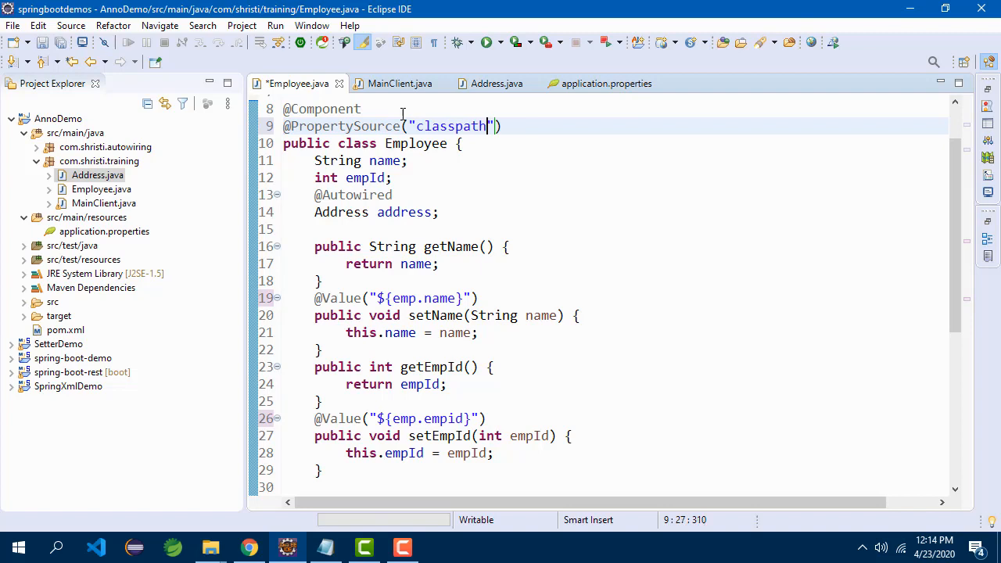
pyautogui.write(':application.p')
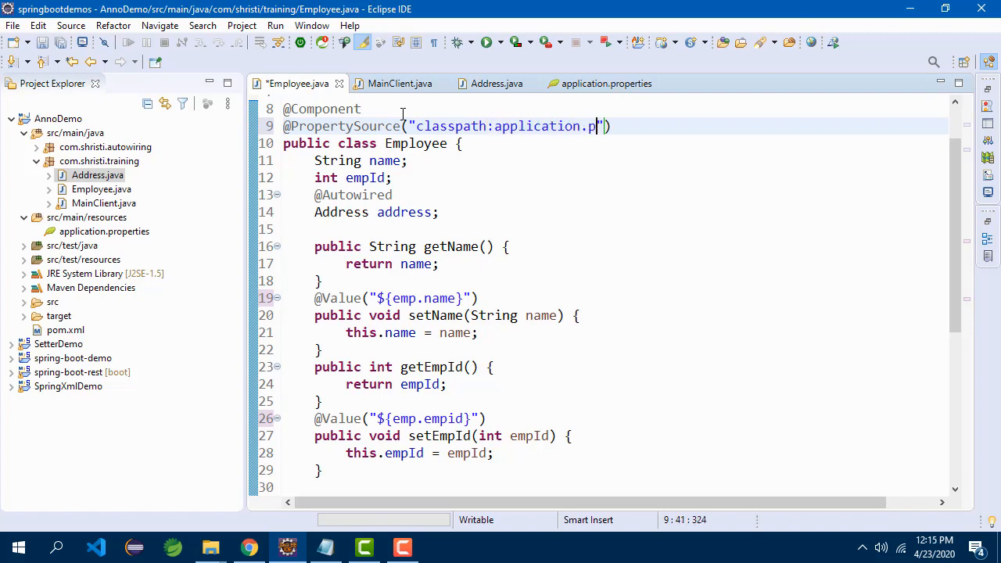
pyautogui.write('roperties')
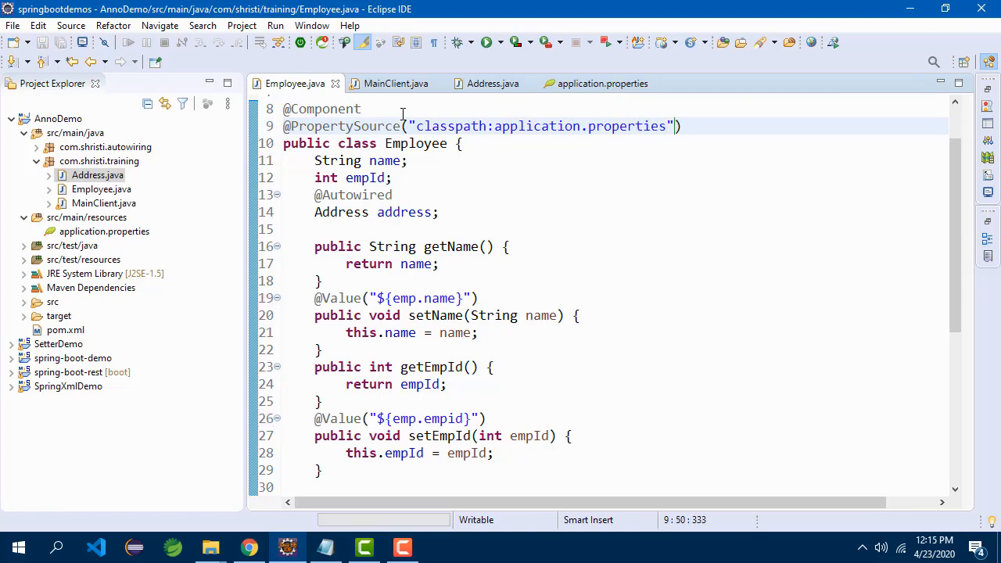
pyautogui.click(394, 83)
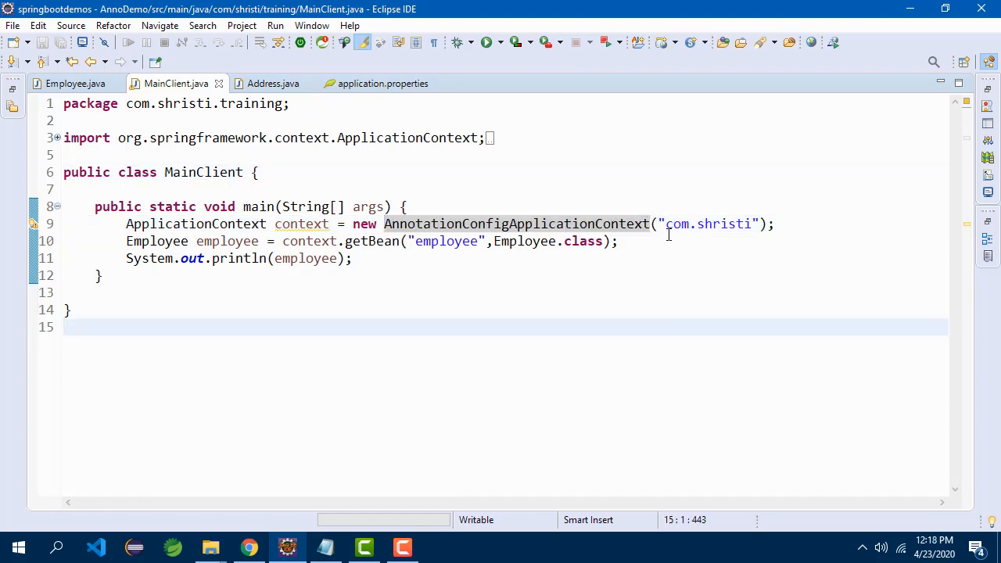
pyautogui.doubleClick(707, 225)
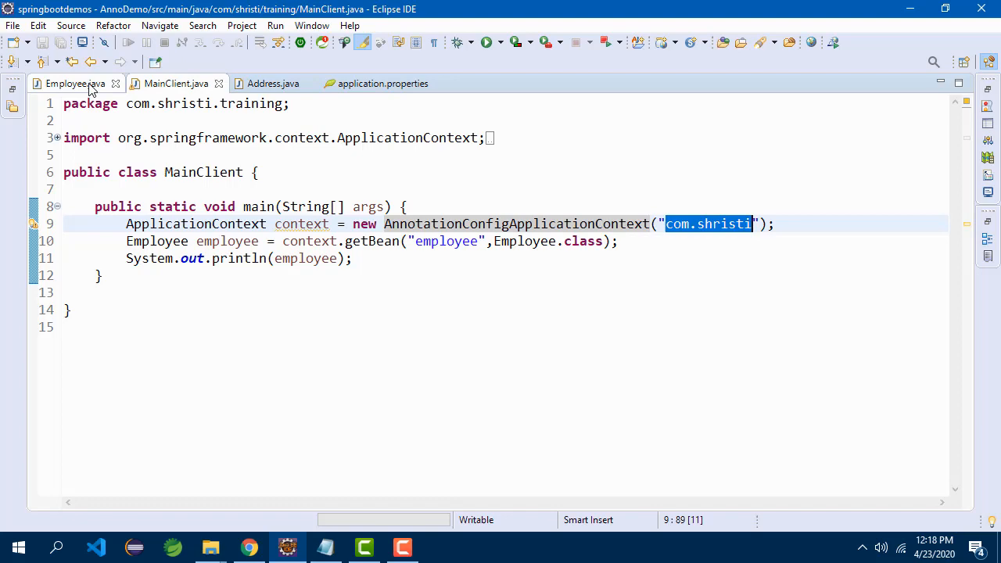
pyautogui.click(75, 84)
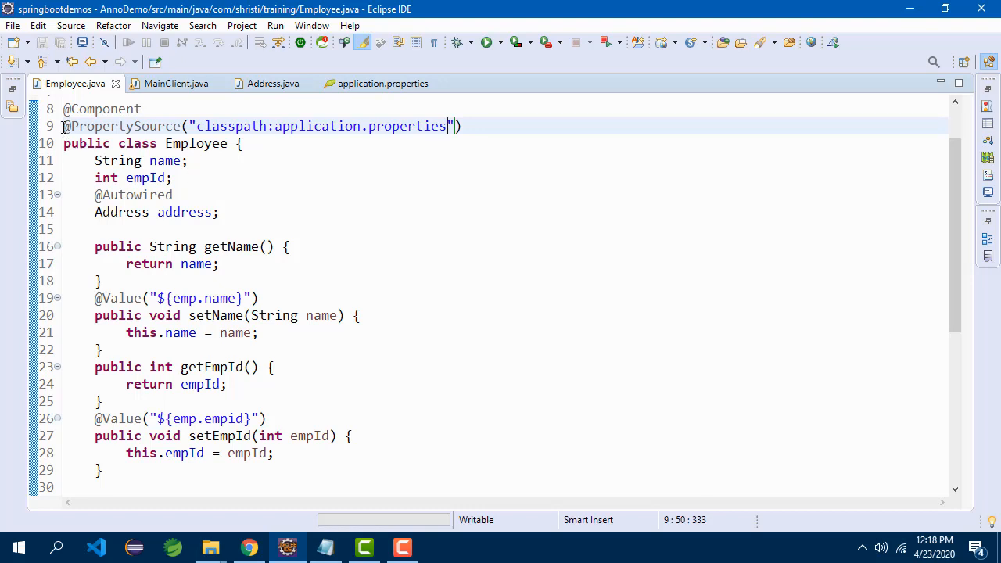
pyautogui.doubleClick(122, 125)
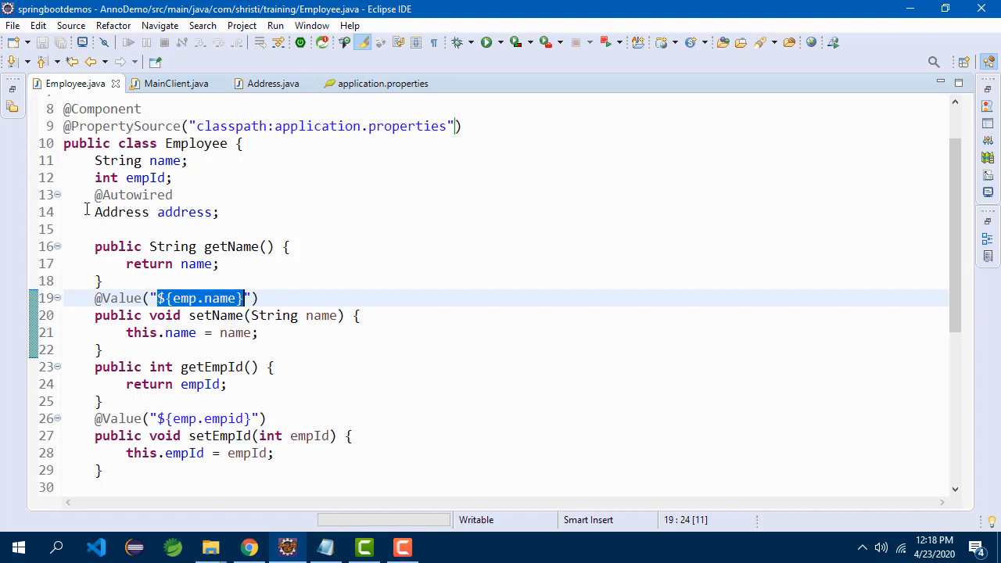
pyautogui.click(175, 83)
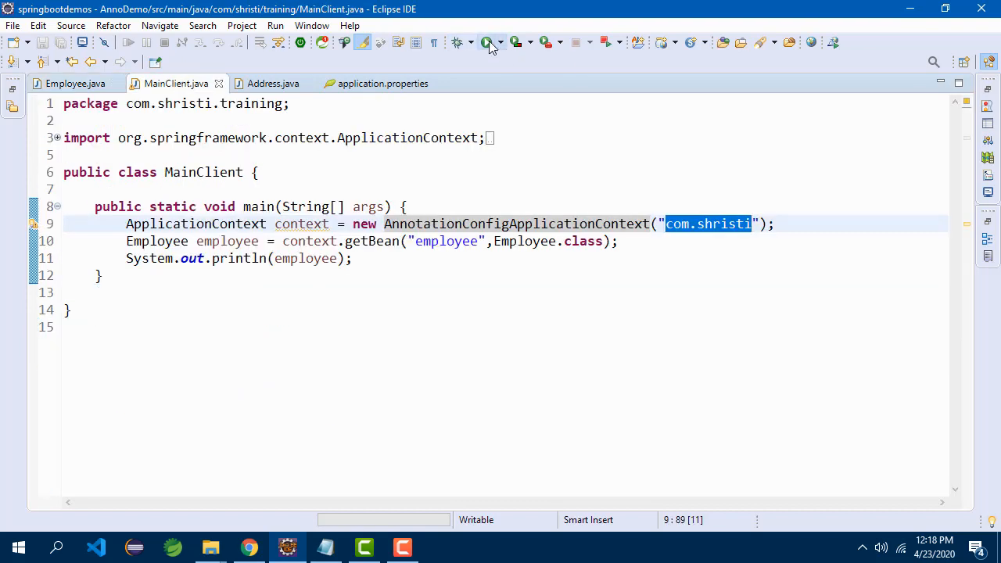
# Run MainClient, review application.properties' Tom, 10, Bangalore, 567890 keys, and return to Employee.java
pyautogui.click(484, 42)
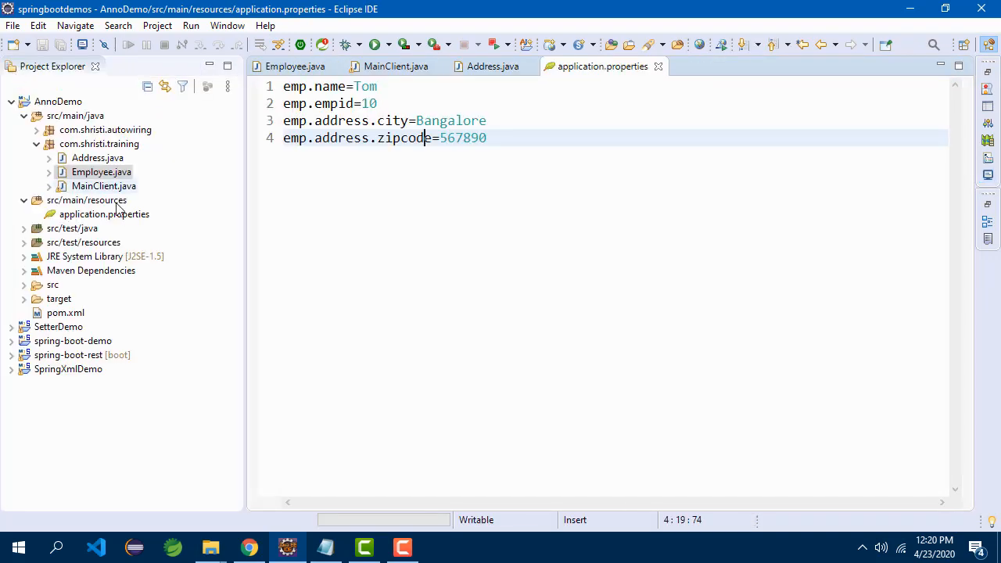
pyautogui.click(103, 213)
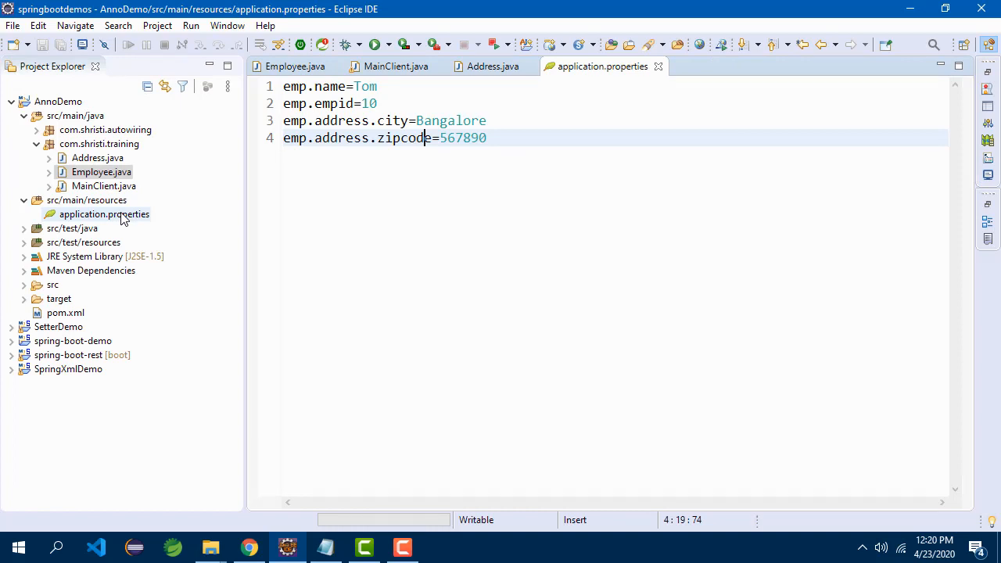
pyautogui.click(295, 66)
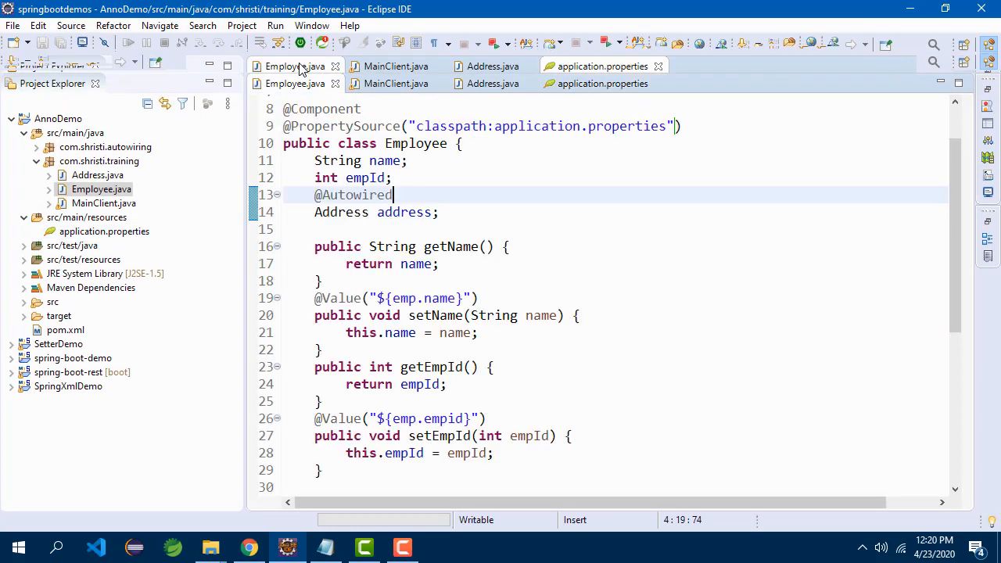